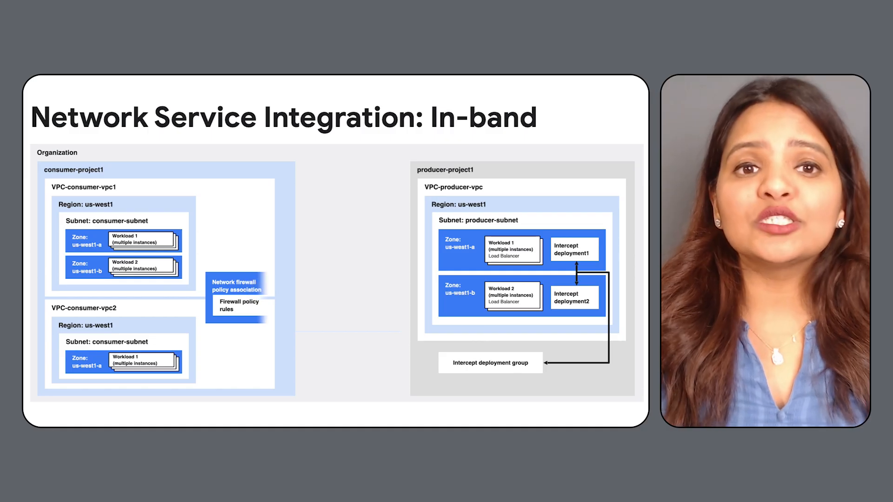
Scroll the README past the producer-consumer diagram down to the Producer Components table
left_click(245, 298)
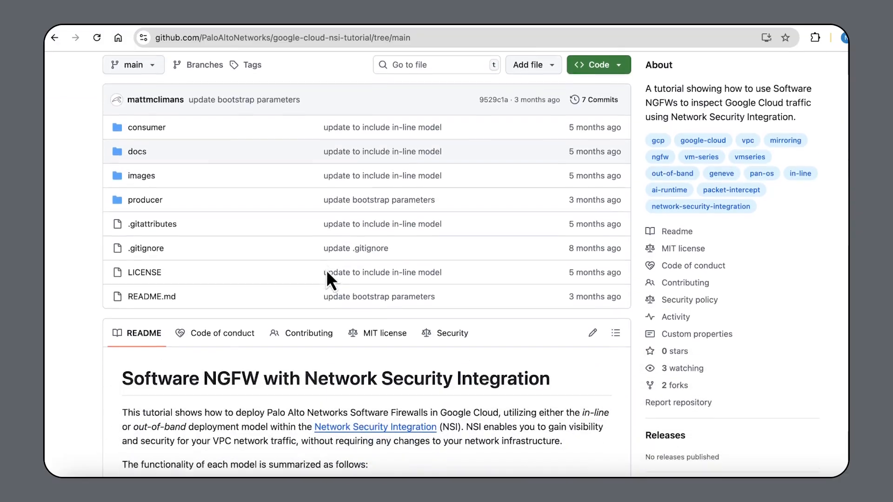
scroll("down", 3)
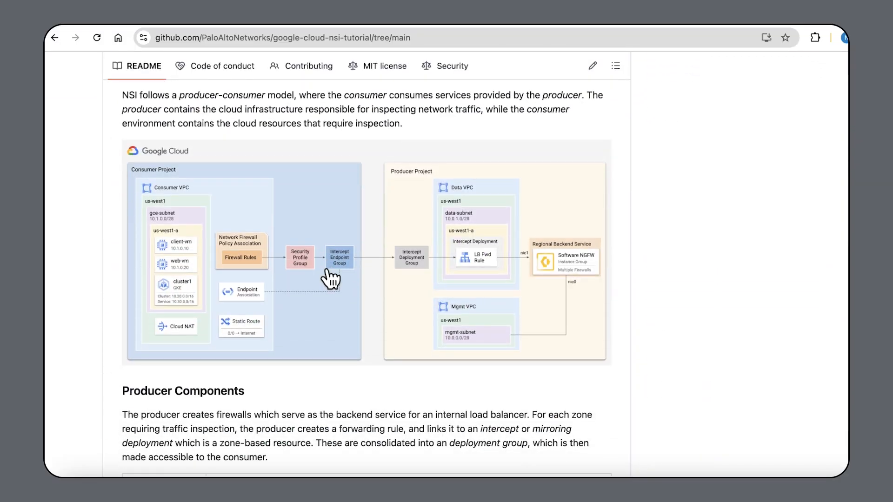
scroll("down", 3)
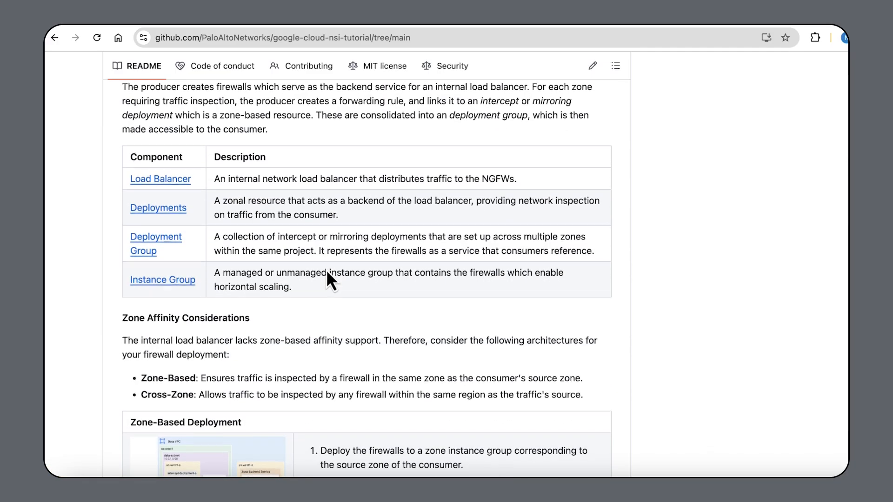
scroll("down", 3)
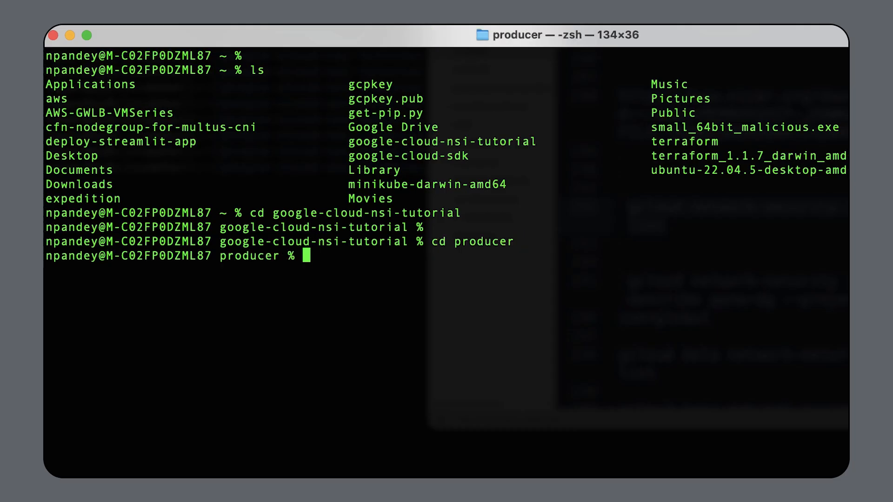
List the intercept deployment groups and describe panw-dg, confirming it is ACTIVE in us-west1-a
type("cle")
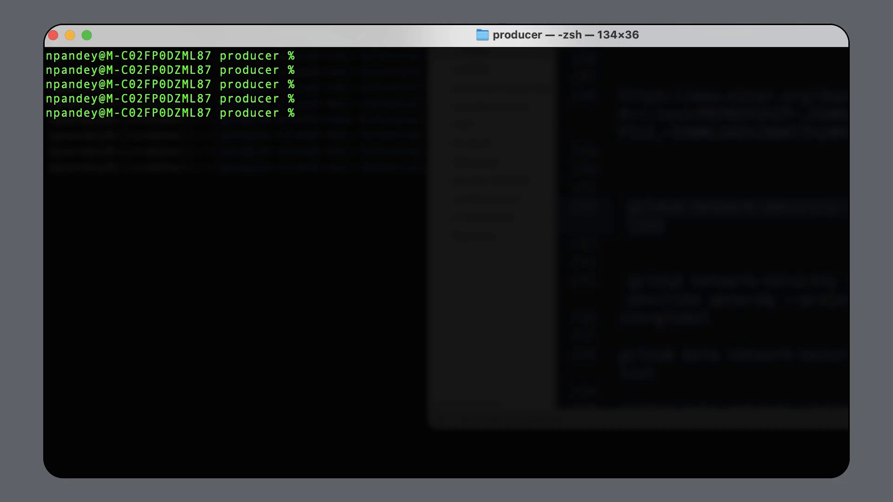
type("gcloud network-security intercept-deployment-groups list")
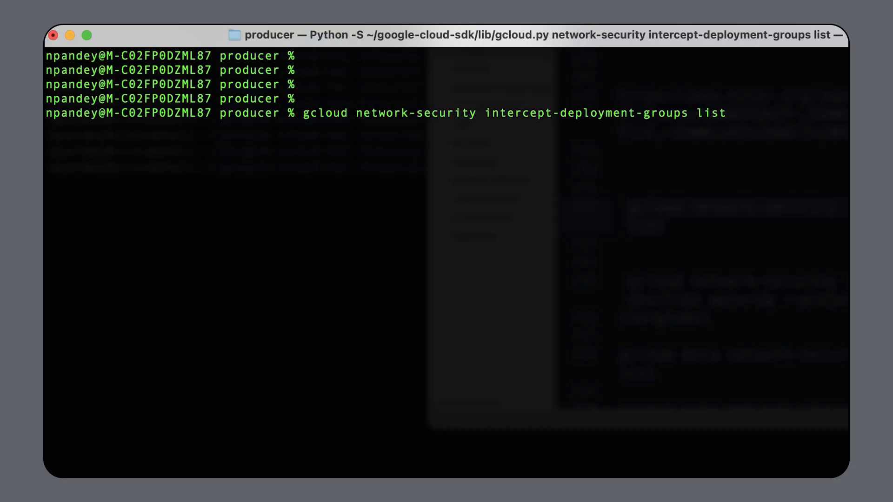
key("Return")
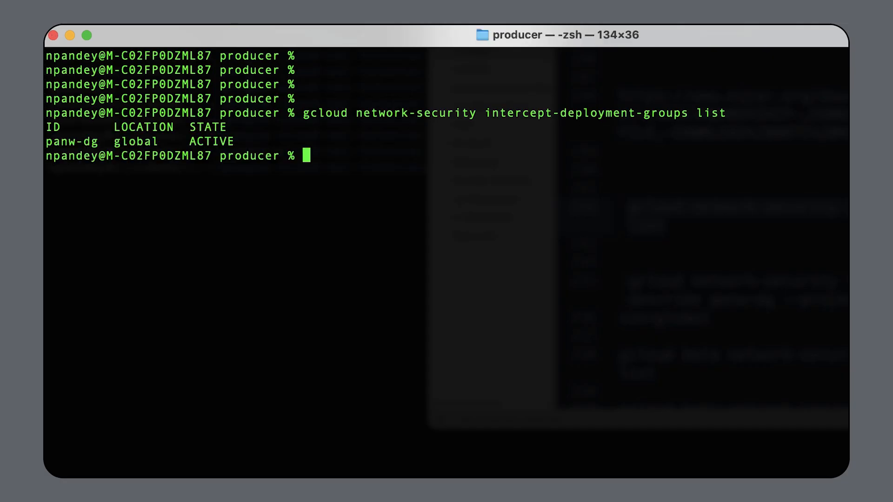
type("gcloud network-security intercept-deployment-groups describe panw-dg --project=ha-failover2 --location=global")
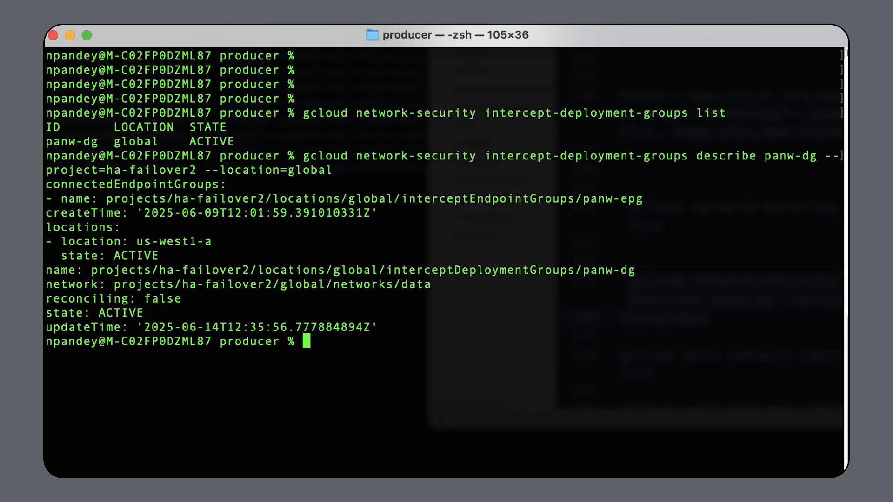
left_click_drag(48, 184, 620, 199)
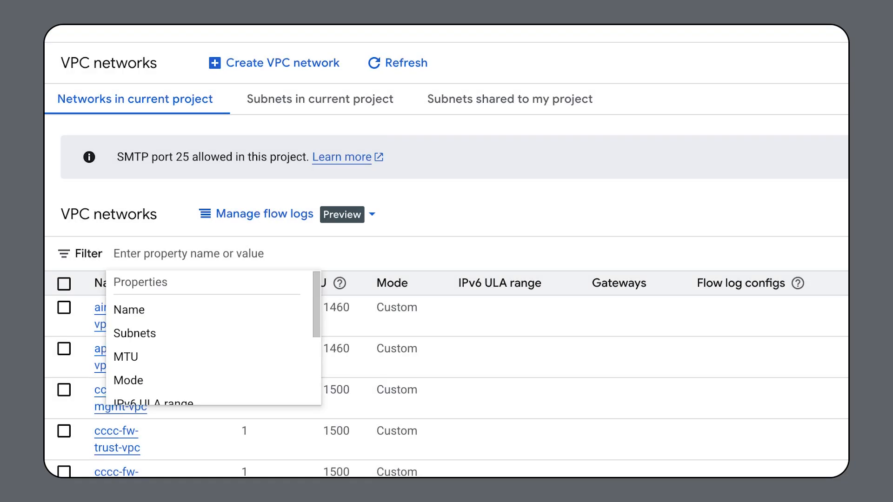
Filter to consumer-vpc, view its Firewalls, and review the consumer-policy firewall rules
type("consumer")
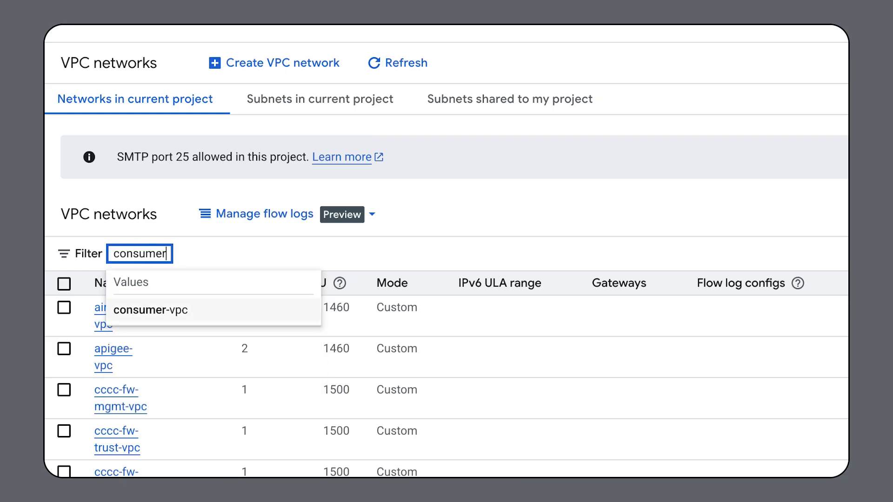
left_click(148, 309)
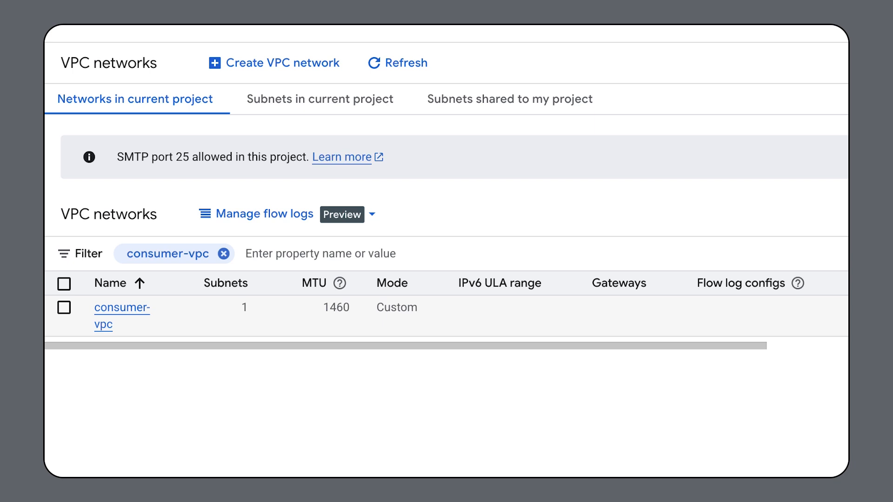
left_click(114, 317)
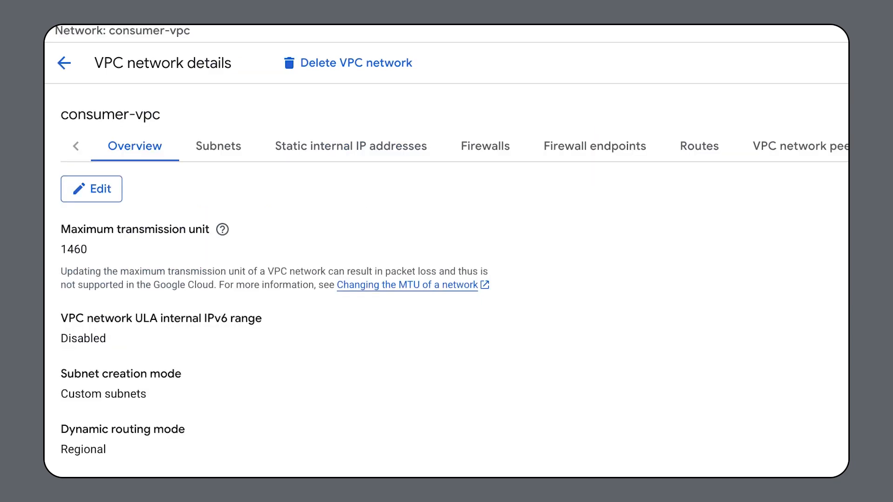
left_click(485, 146)
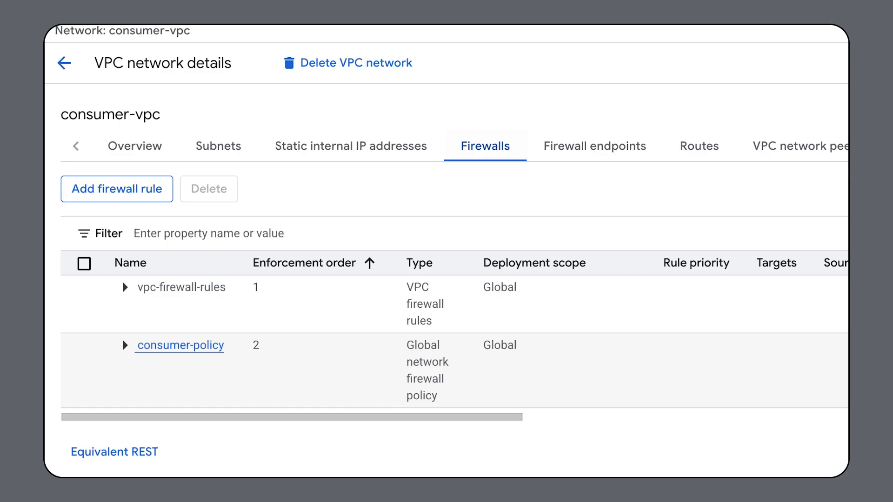
left_click(180, 345)
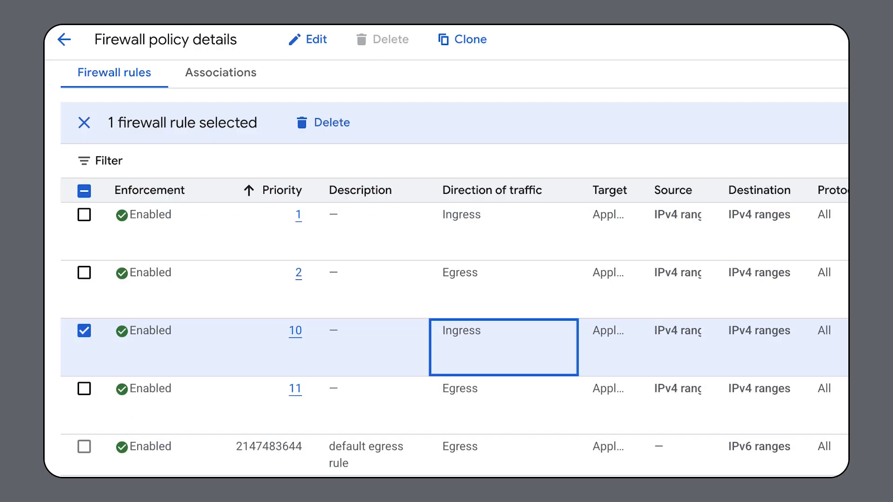
scroll("right", 3)
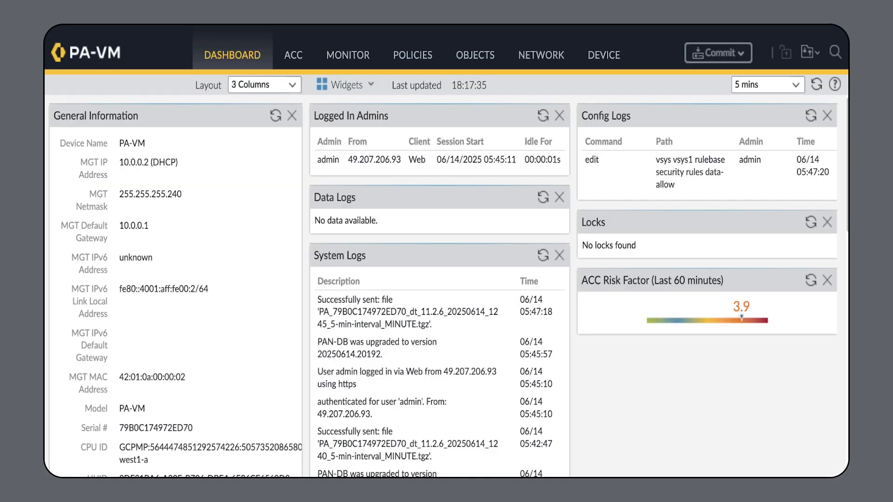
Review the gcp-lb-profile interface management profile (HTTPS, Google IP ranges), then bring up the data-allow security rule
left_click(539, 55)
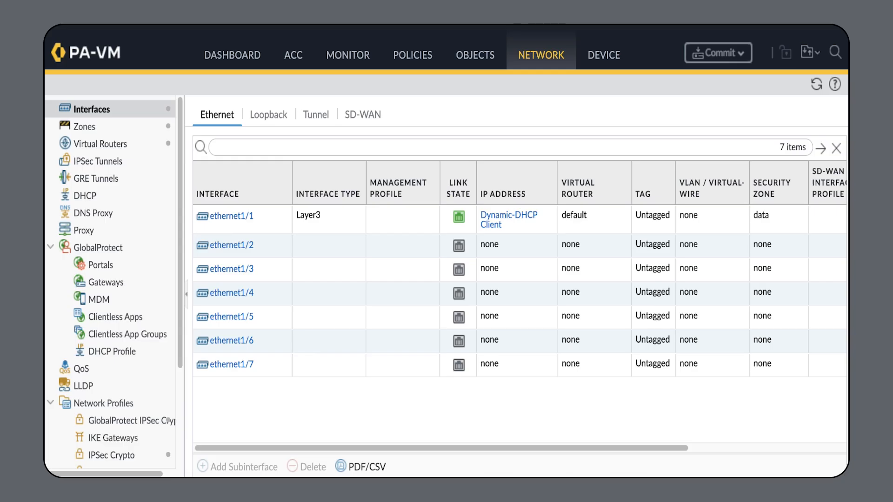
scroll("down", 3)
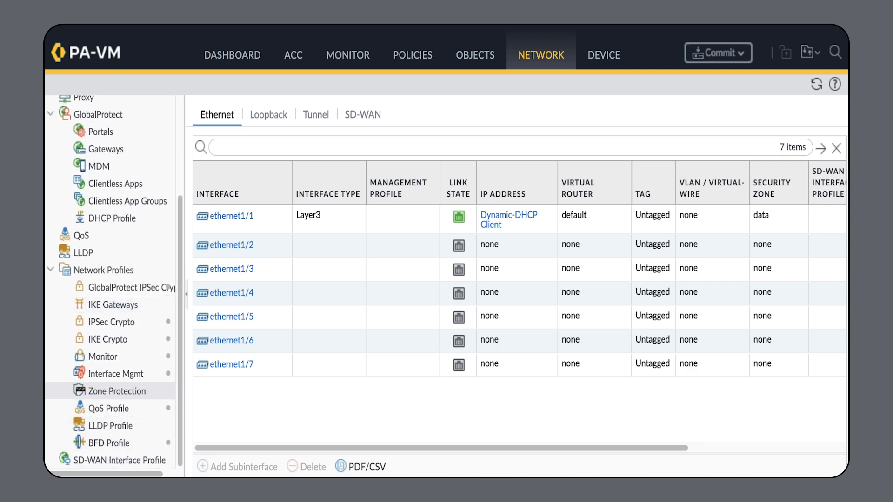
left_click(113, 374)
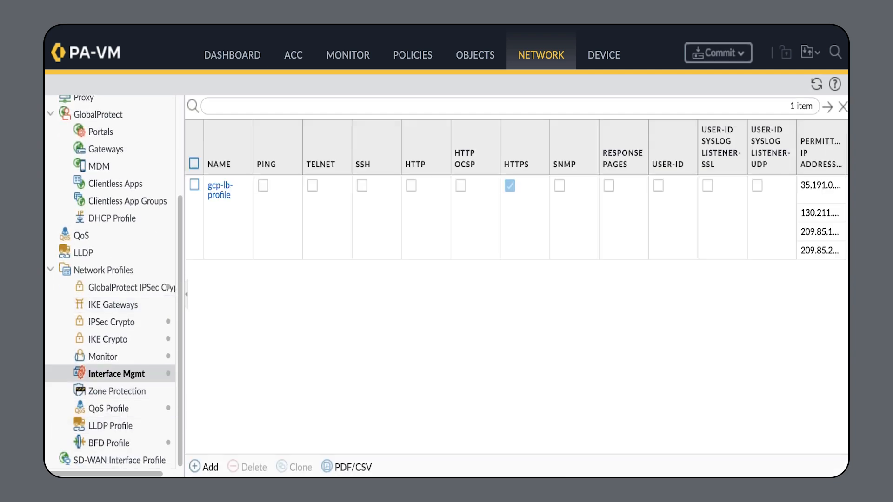
left_click(219, 189)
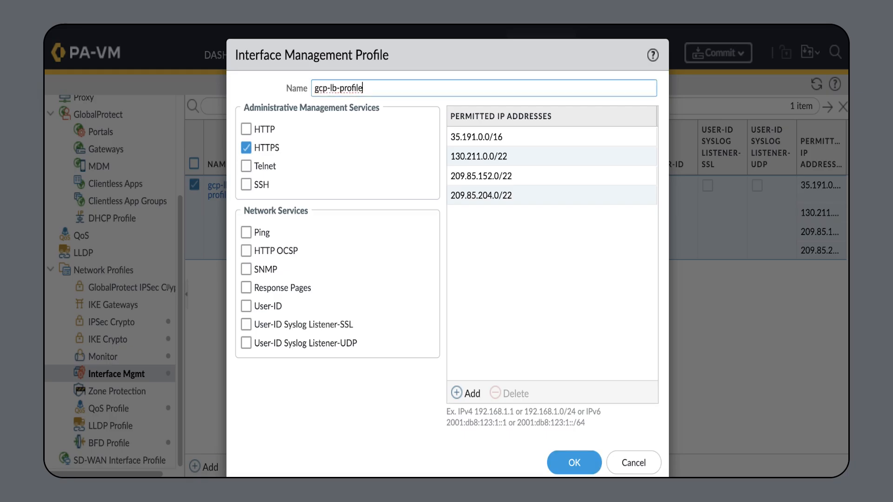
left_click(574, 462)
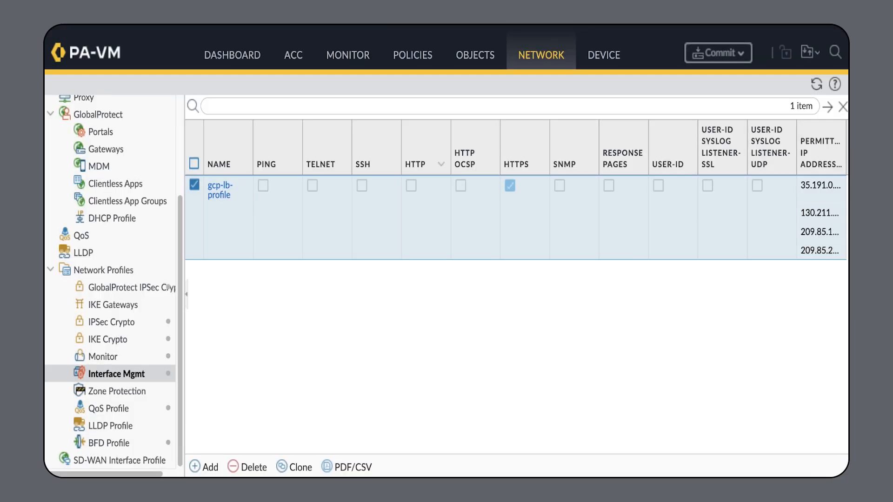
left_click(412, 54)
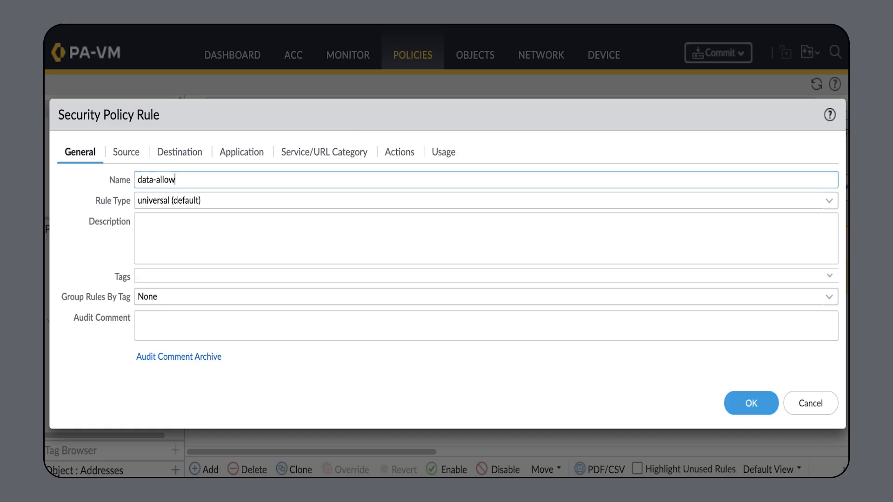
Check the data-allow rule's data-to-data source and destination zones, then list the address groups
left_click(125, 152)
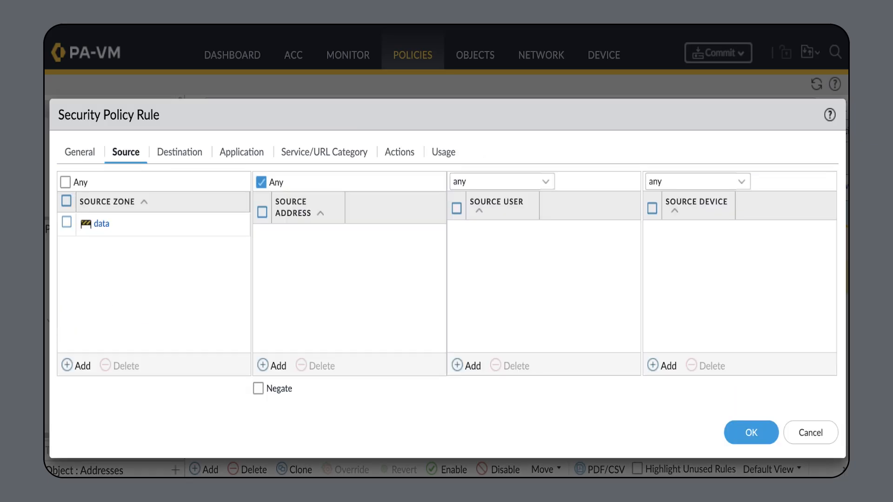
left_click(179, 151)
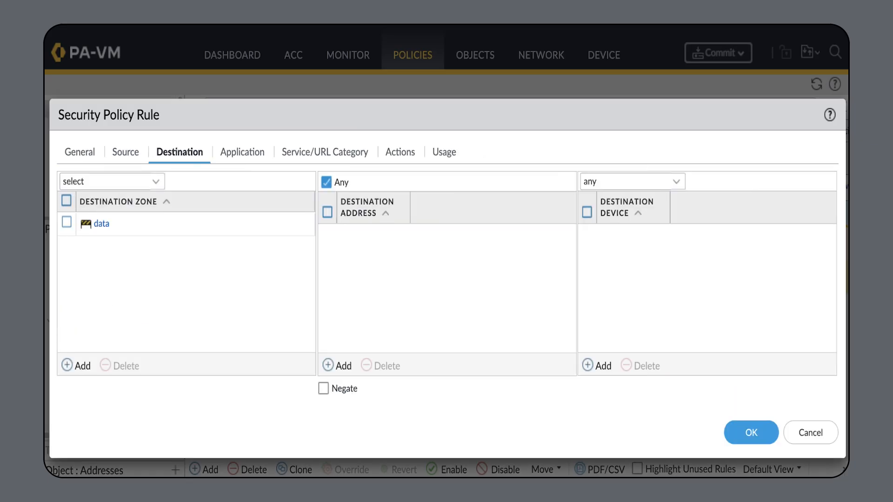
left_click(399, 152)
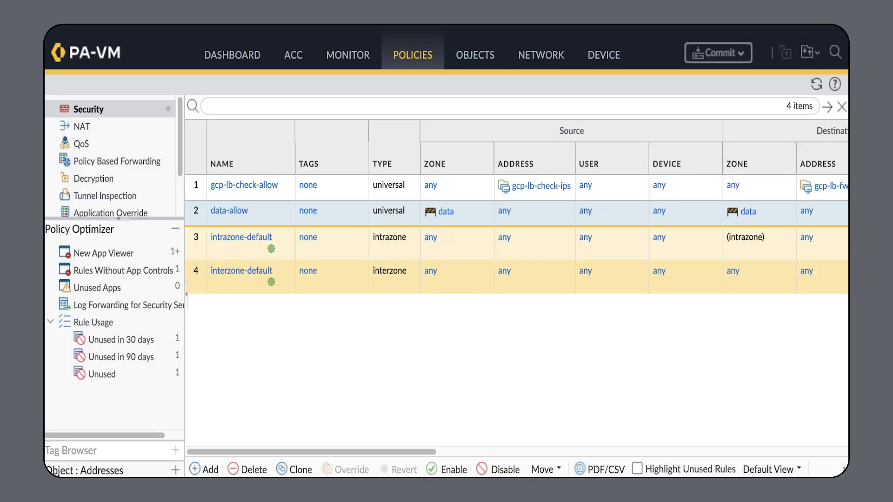
left_click(473, 55)
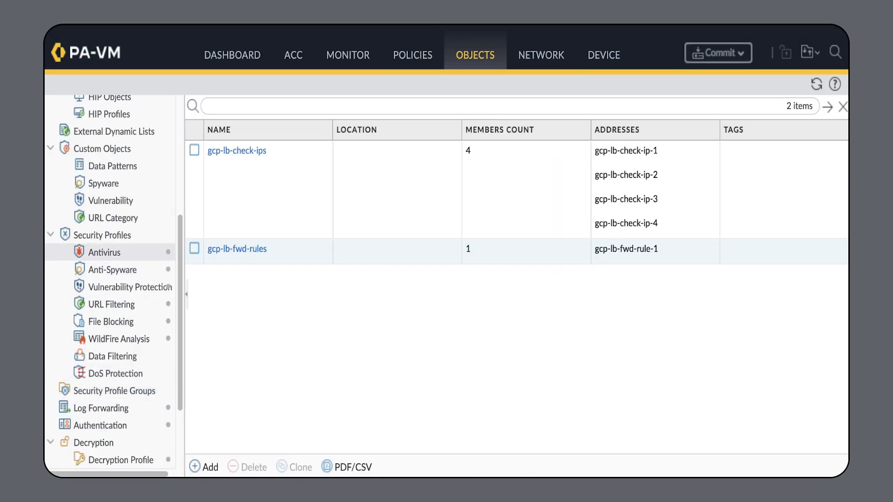
Review the Antivirus and Anti-Spyware profiles, then show the Vulnerability Protection profiles
left_click(105, 252)
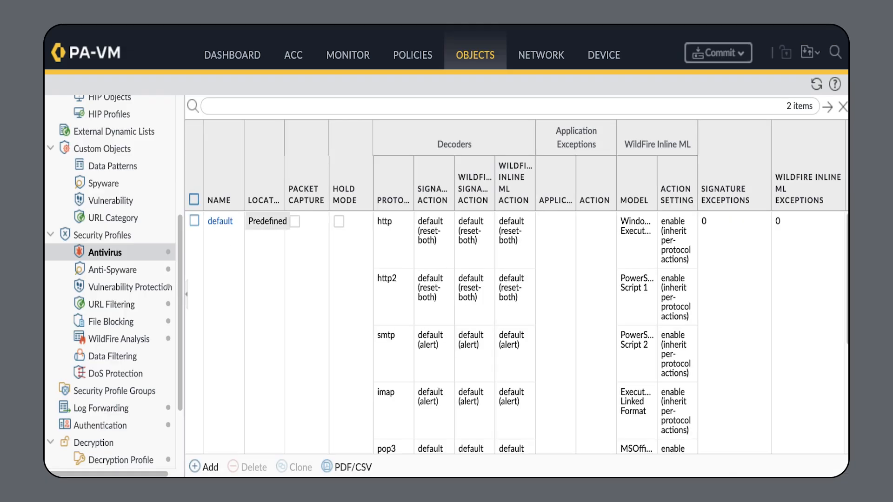
left_click(113, 269)
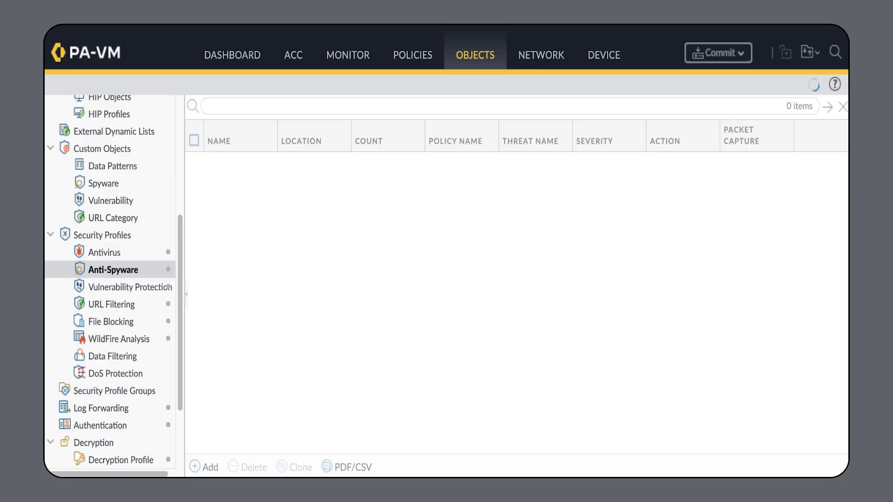
left_click(130, 287)
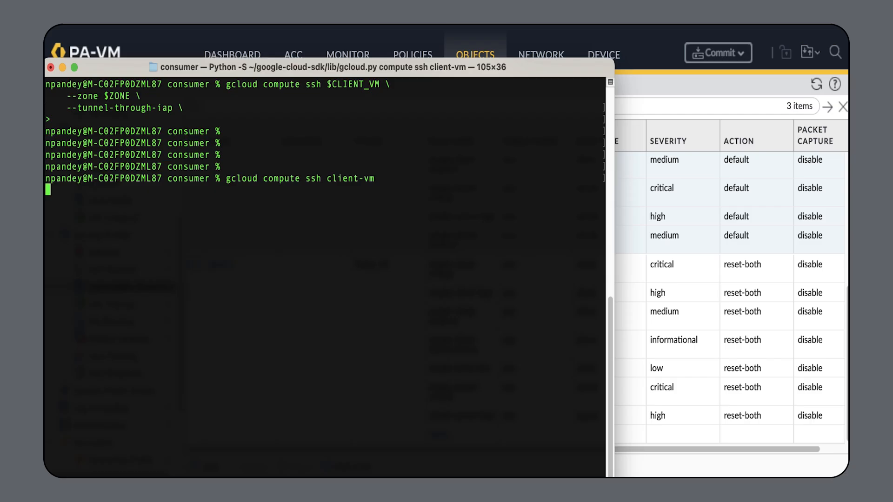
SSH into client-vm, get the command-and-control Web Page Blocked response, and return to the firewall UI
key("enter")
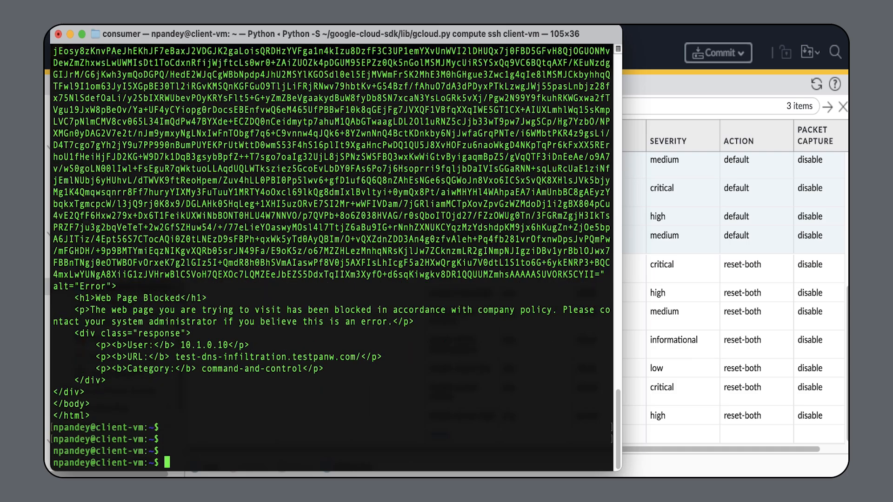
double_click(260, 368)
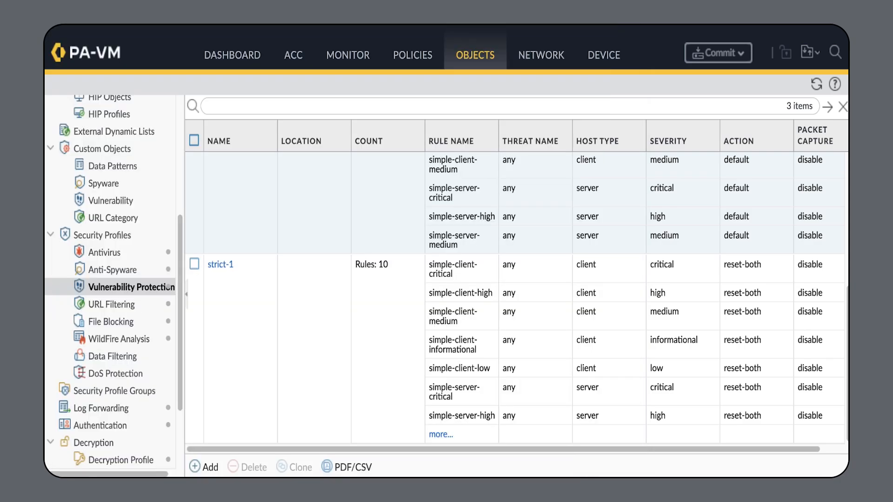
Show traffic logs filtered to source 10.1.0.10, then switch to the URL Filtering logs
left_click(347, 55)
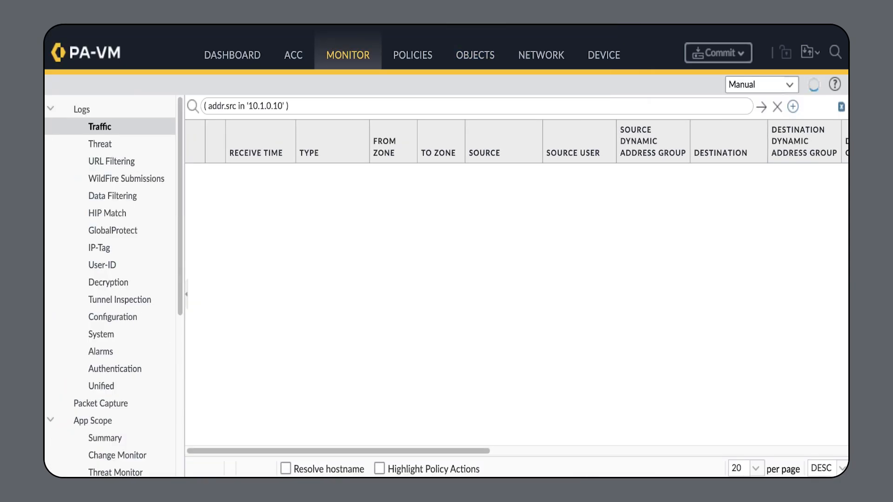
left_click(761, 106)
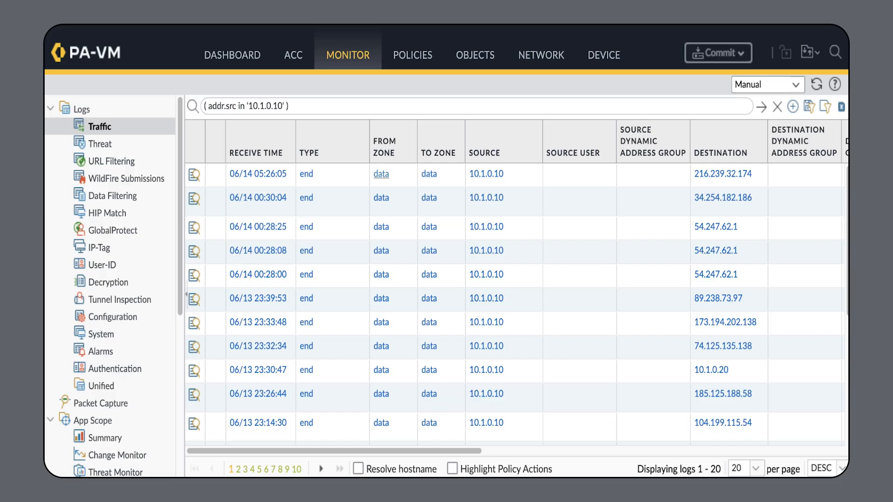
left_click(112, 161)
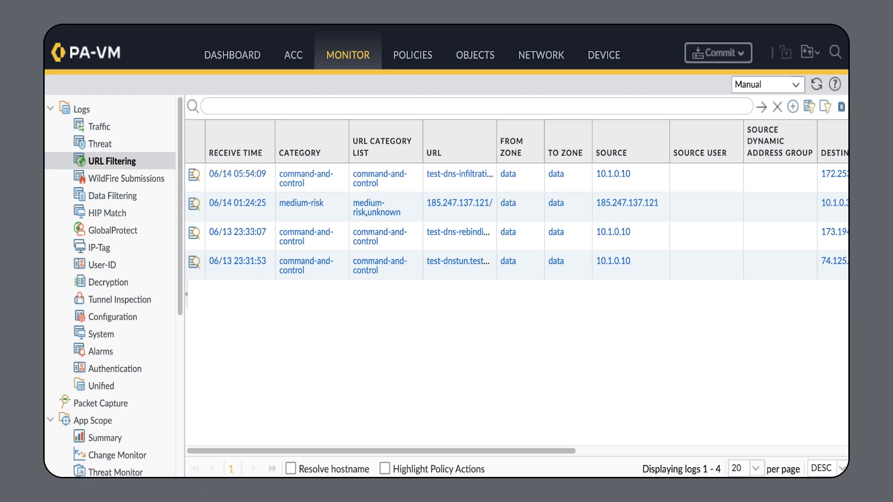
scroll("right", 3)
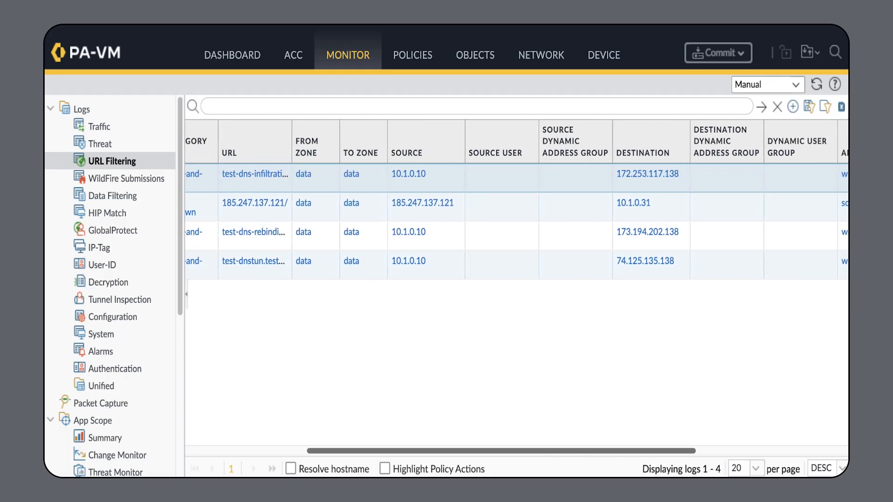
scroll("right", 3)
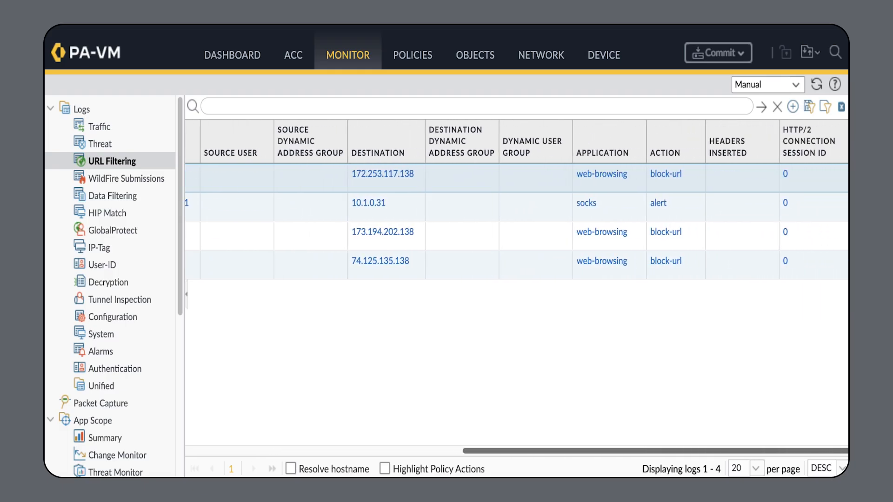